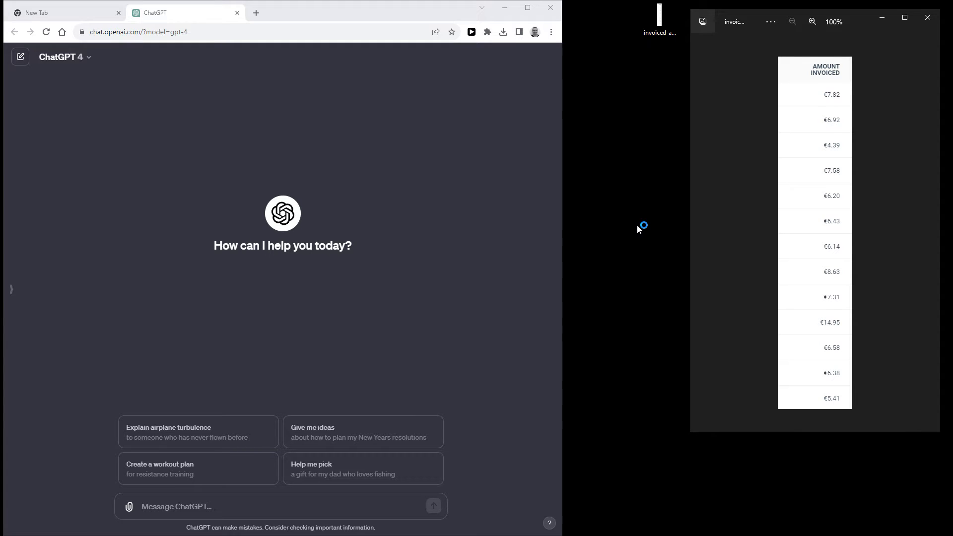
mouse_move(639, 230)
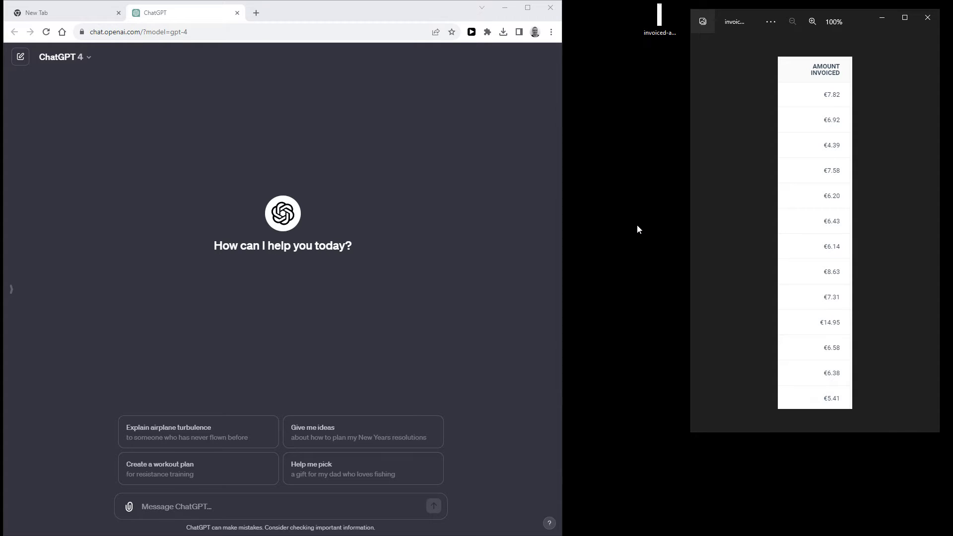
mouse_move(740, 194)
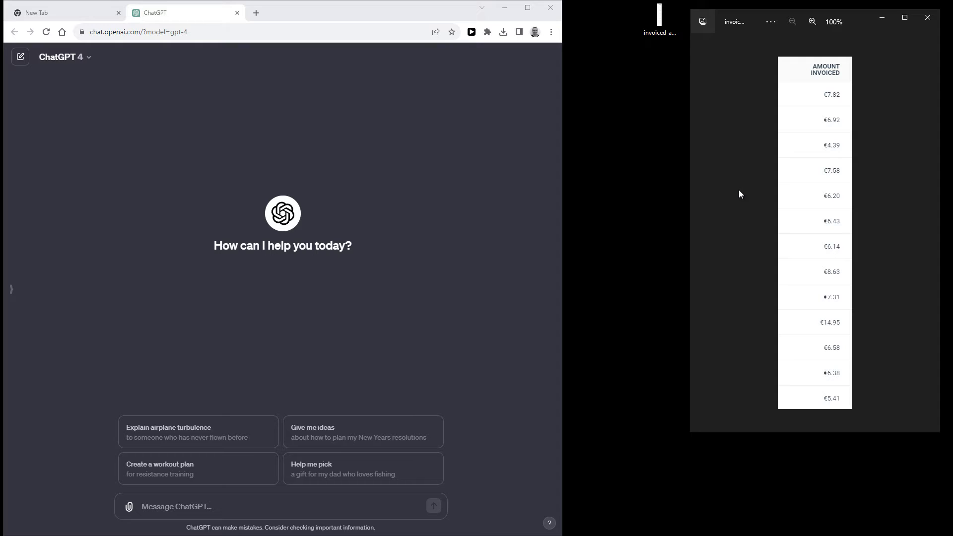
mouse_move(732, 200)
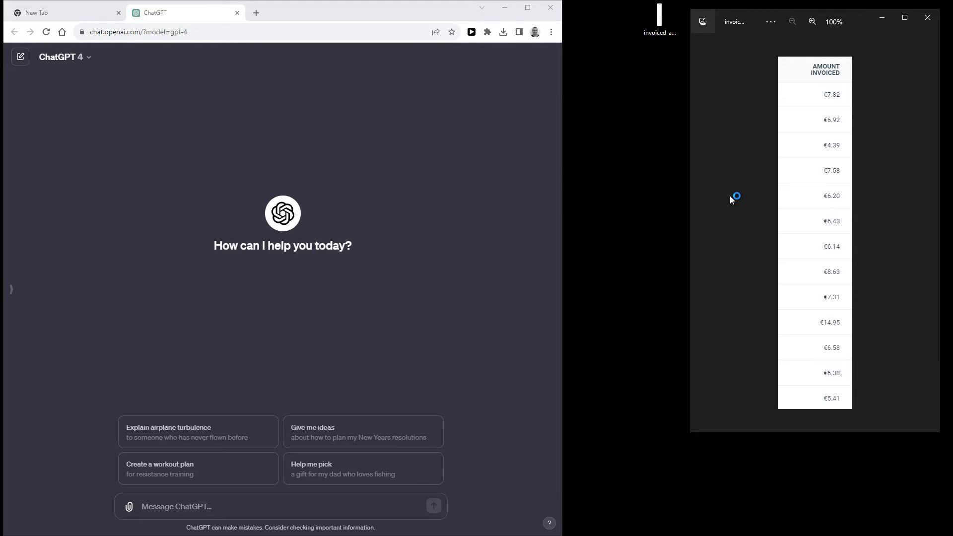
mouse_move(732, 200)
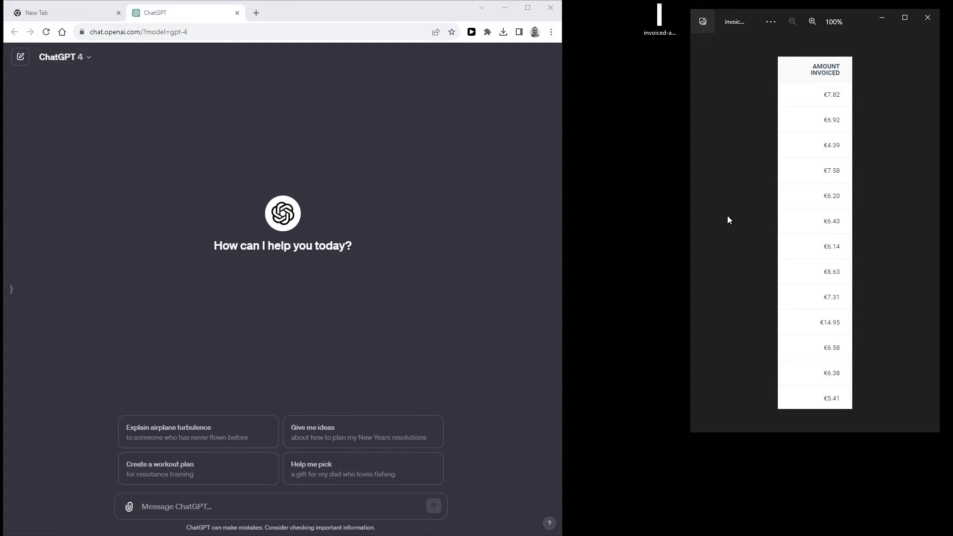
mouse_move(732, 208)
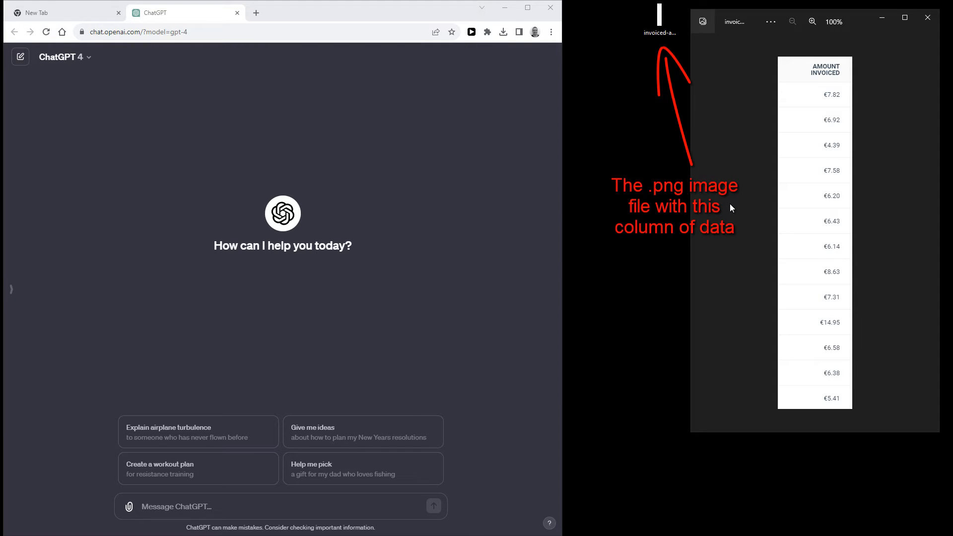
Step: Attach the invoice PNG and type a request to list all its numbers without currency symbols
left_click(660, 19)
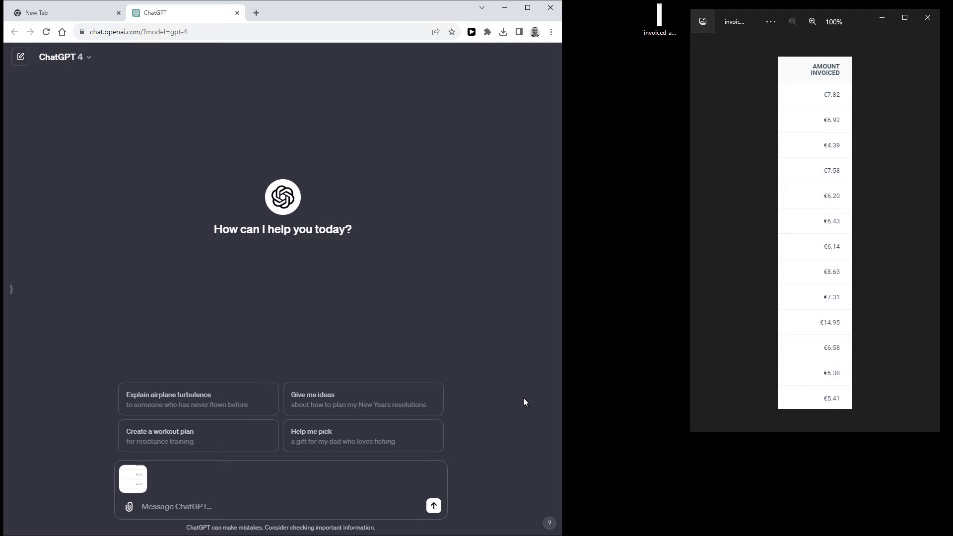
type("Can y")
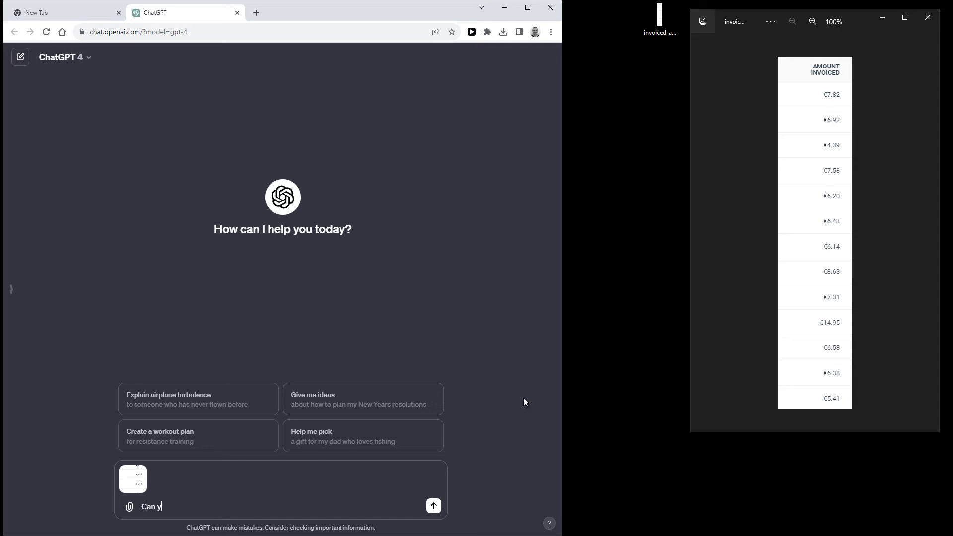
type("ou list out all of the numbers in this image for me? Remove the currency symbol")
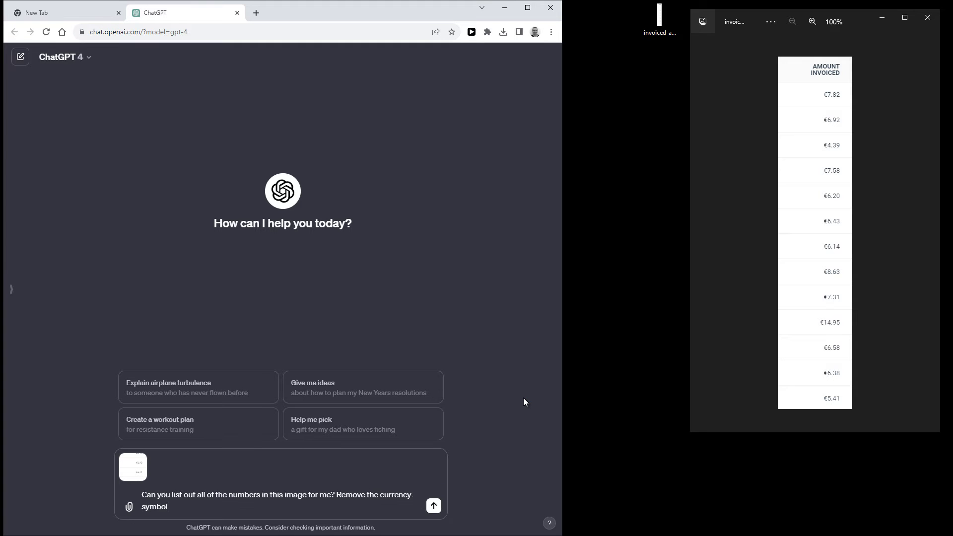
mouse_move(433, 506)
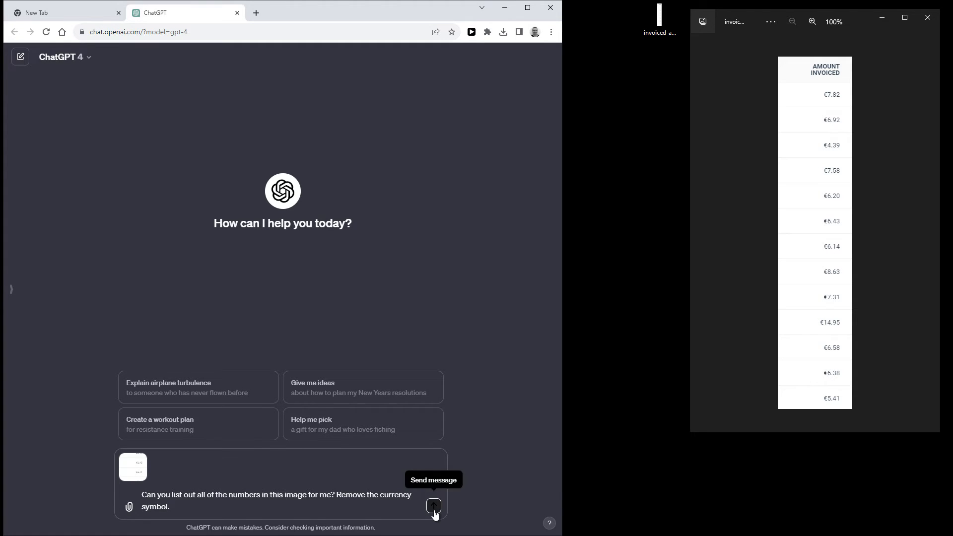
Step: Send the invoice image with the request to list the amounts
left_click(433, 507)
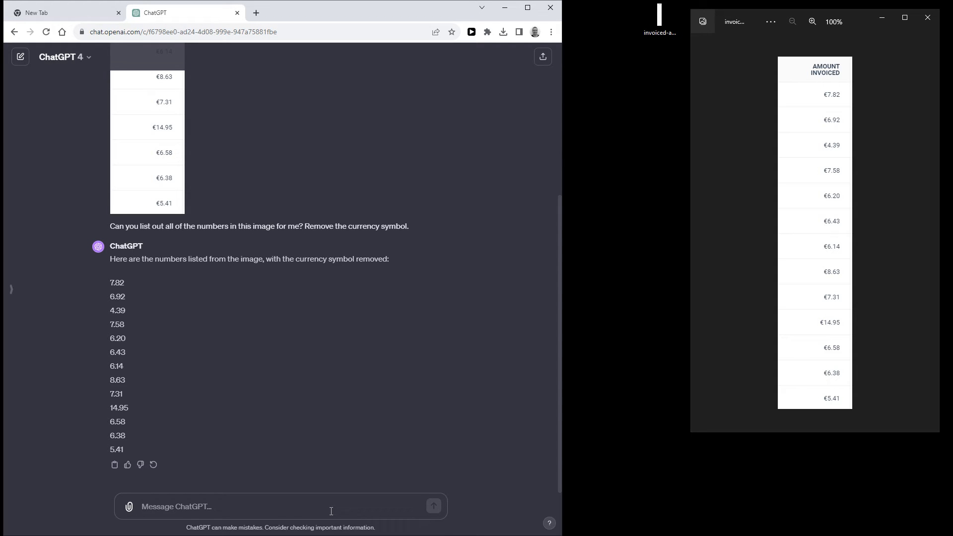
Step: Ask 'Can you turn this into an Excel file for me?' and send it
type("Can you turn t")
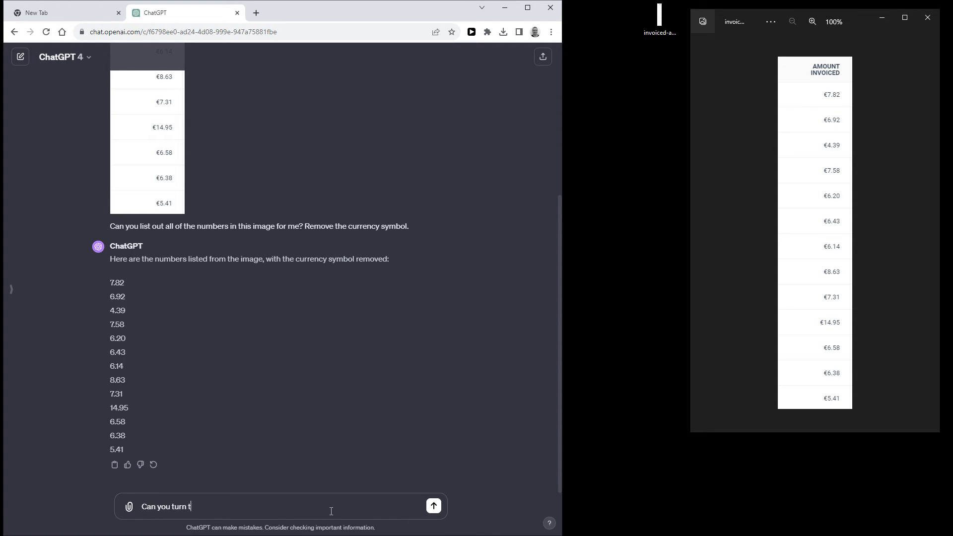
type("his into an e")
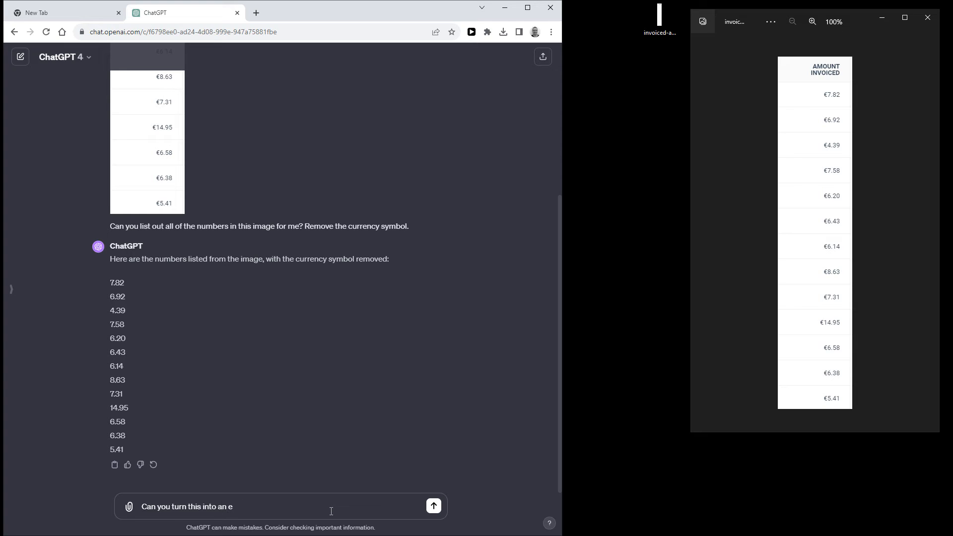
type("Excel file for me?")
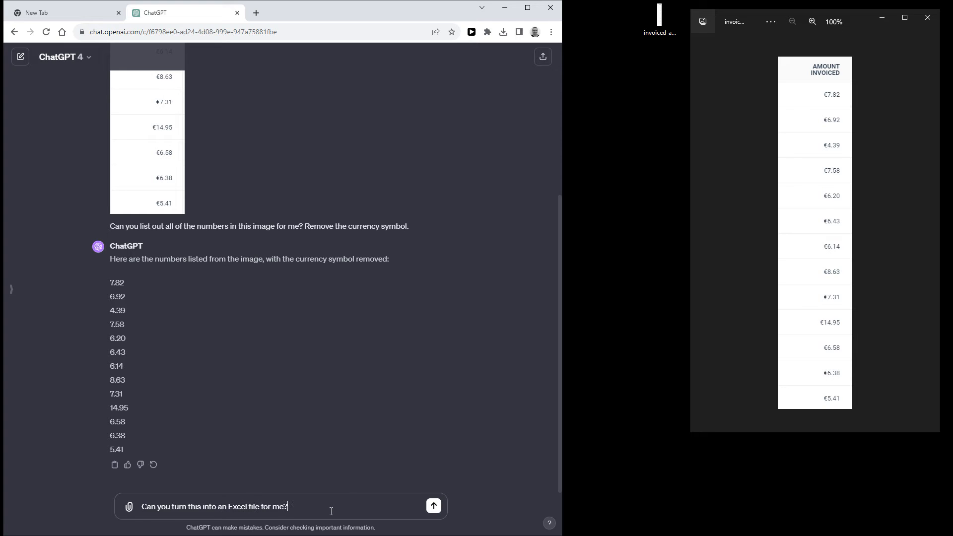
left_click(433, 506)
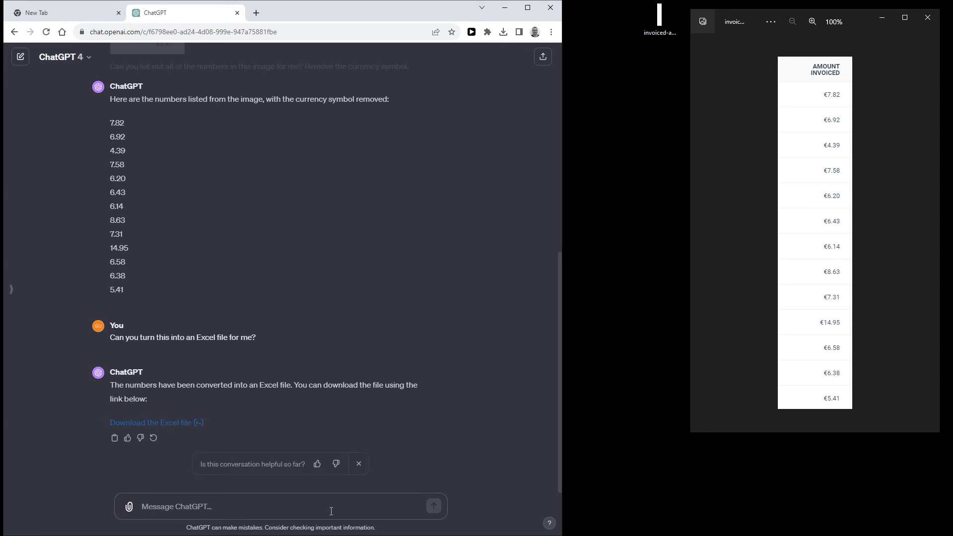
mouse_move(360, 498)
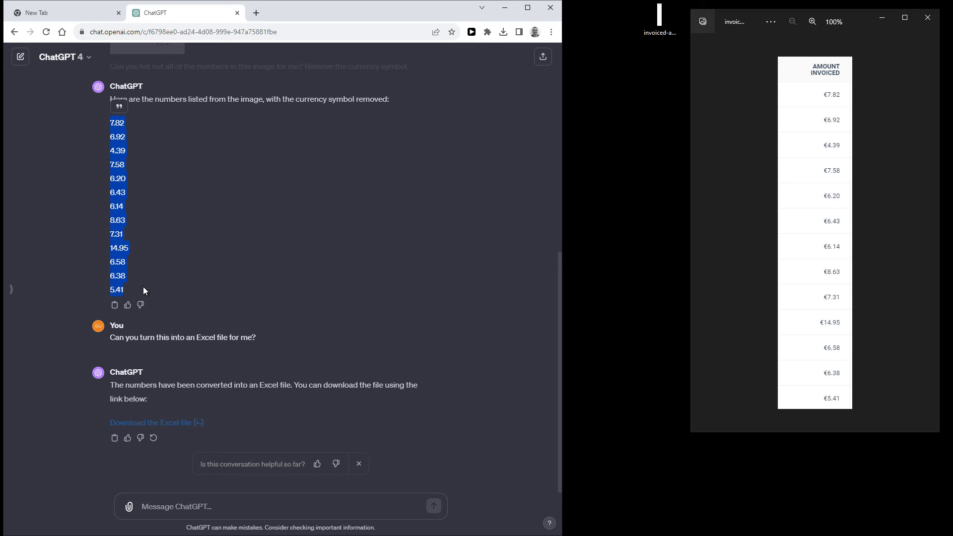
Step: Send the pasted amounts asking 'Can you add up all of these numbers for me?'
left_click(280, 507)
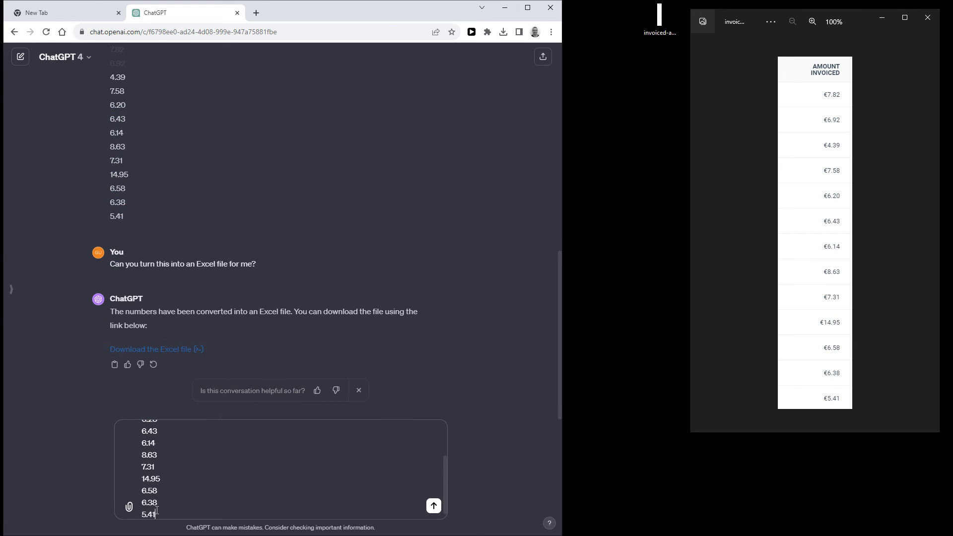
type("Can you")
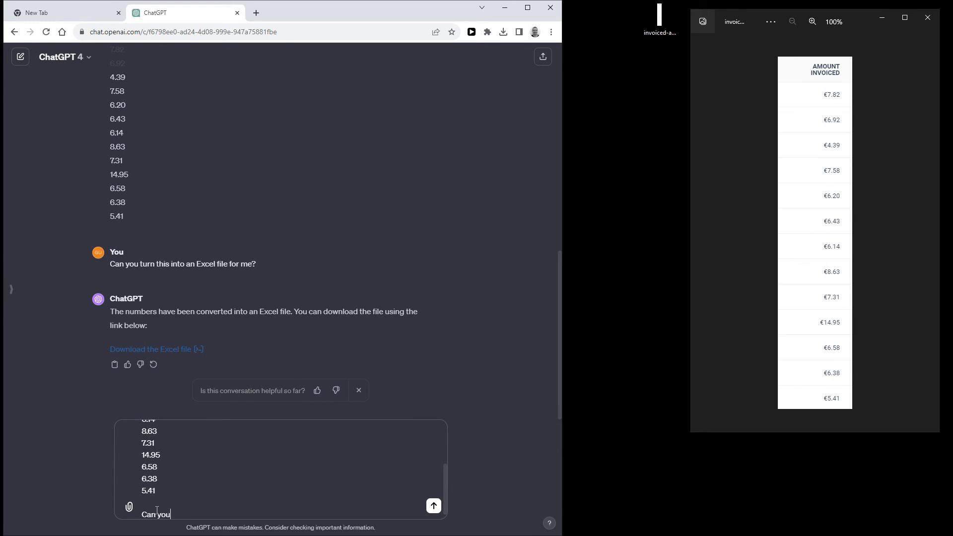
type("add up all of t")
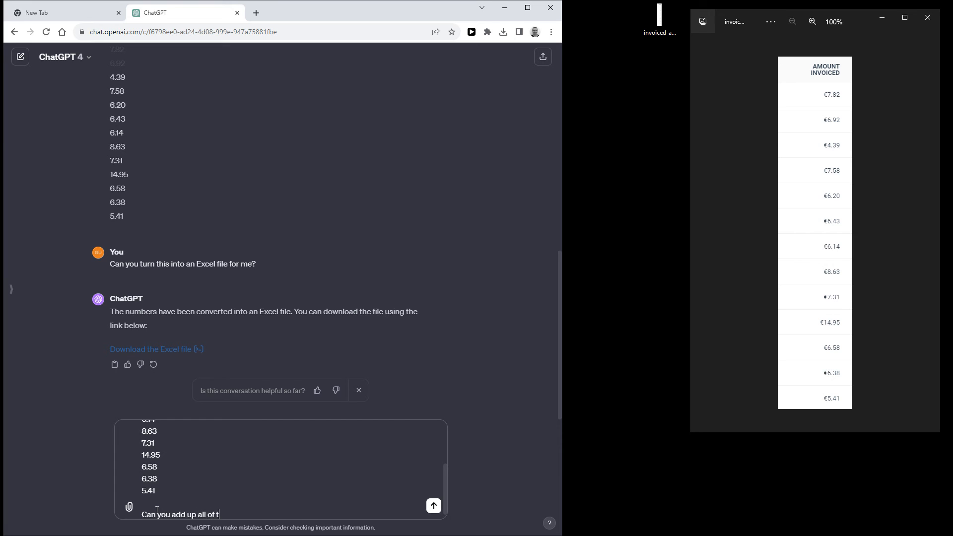
type("hese numbers for me?")
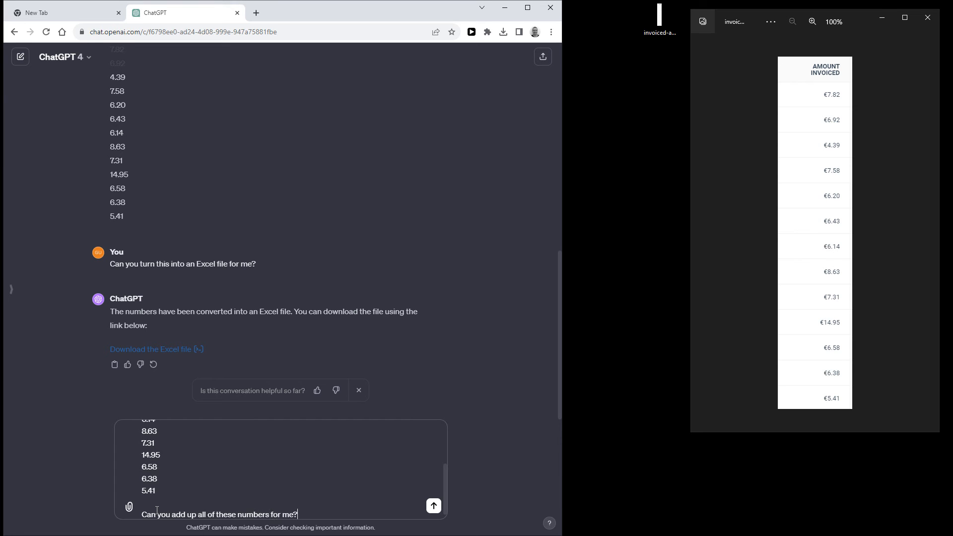
mouse_move(433, 506)
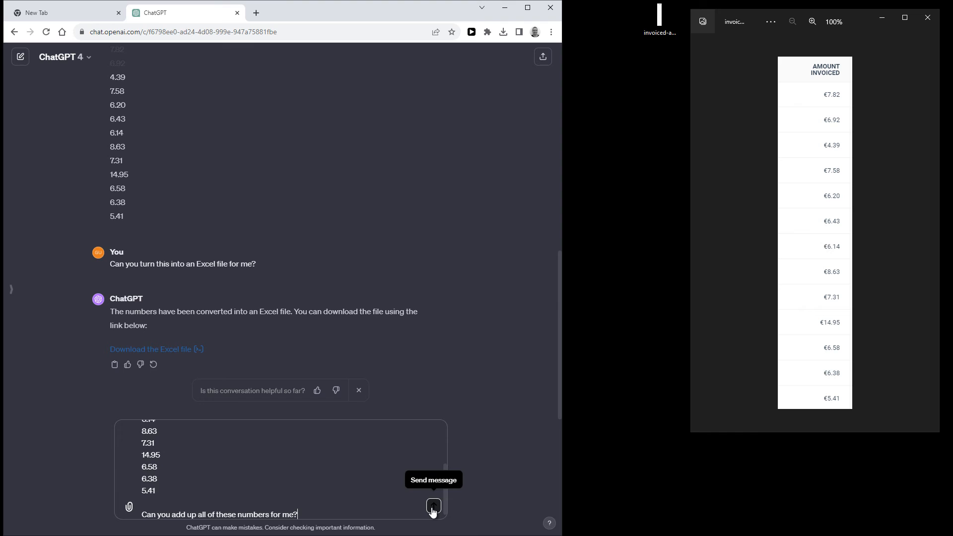
left_click(433, 506)
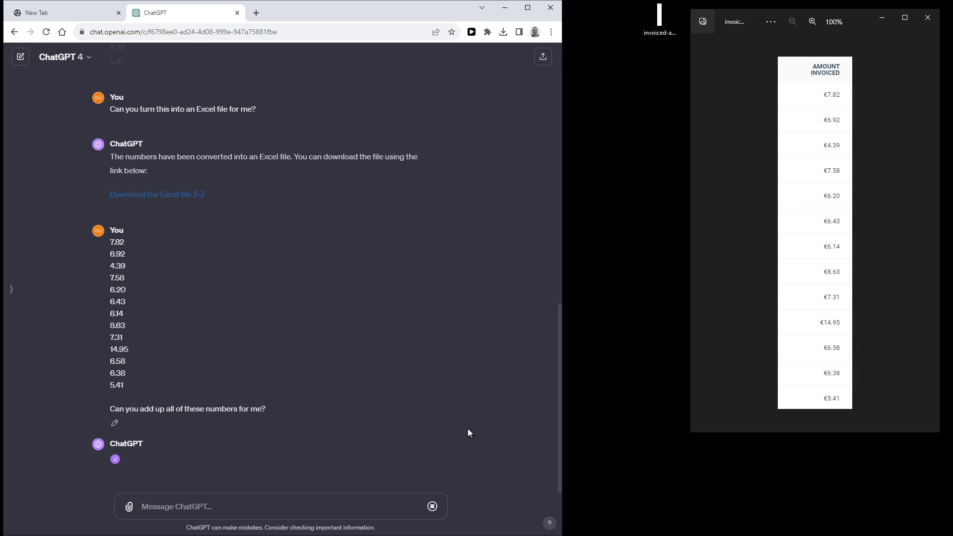
scroll("down", 3)
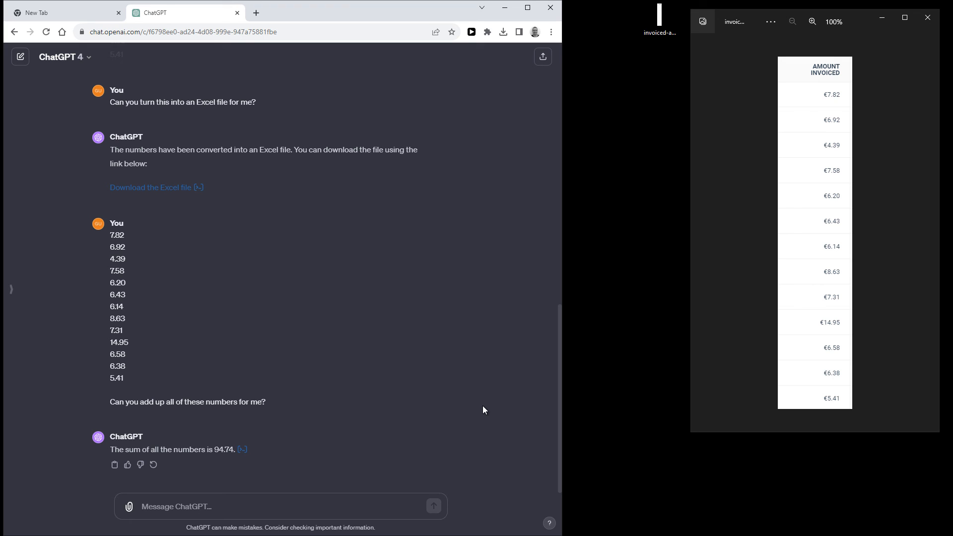
mouse_move(249, 450)
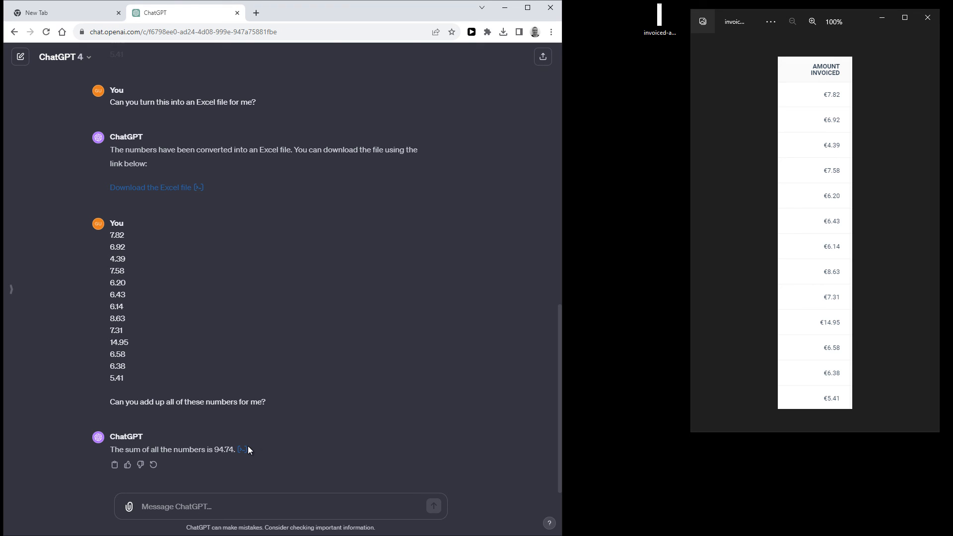
left_click(241, 450)
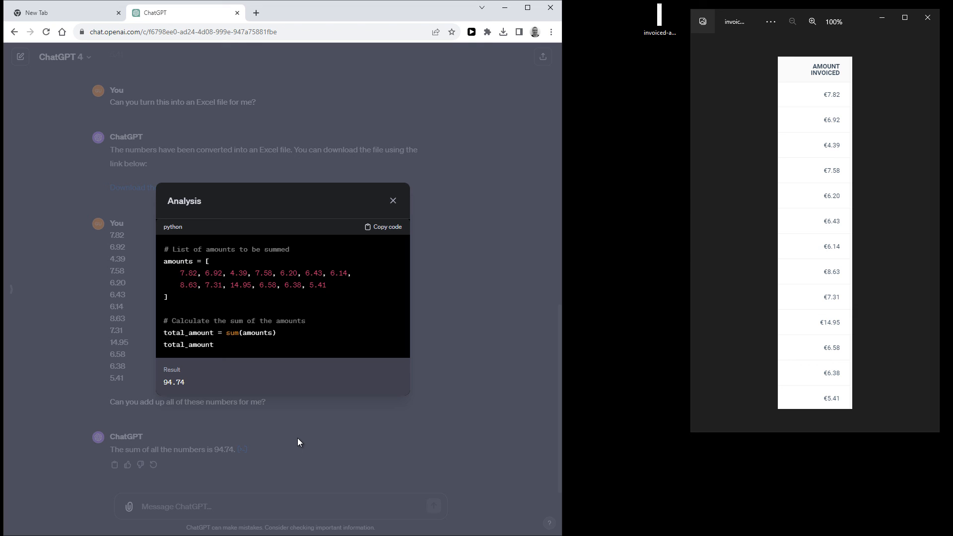
mouse_move(333, 441)
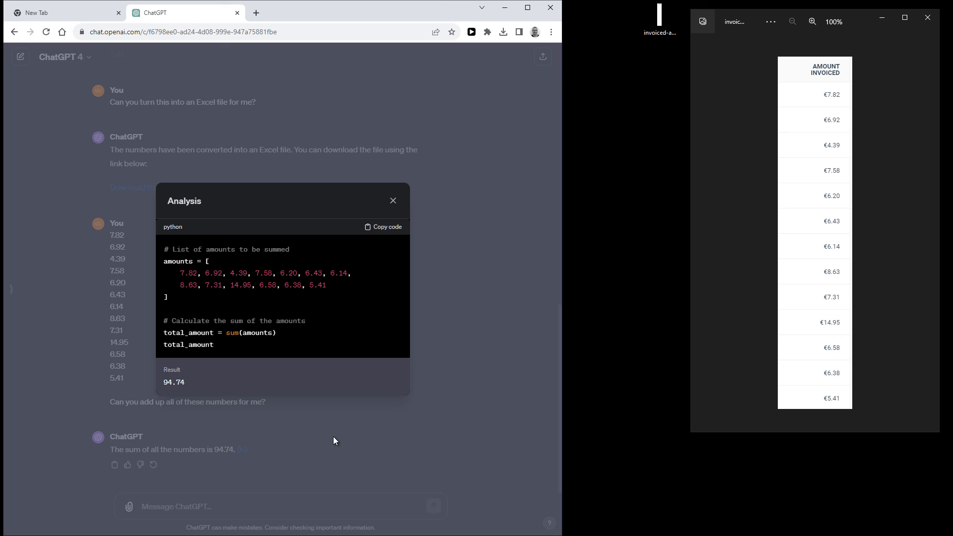
left_click(393, 201)
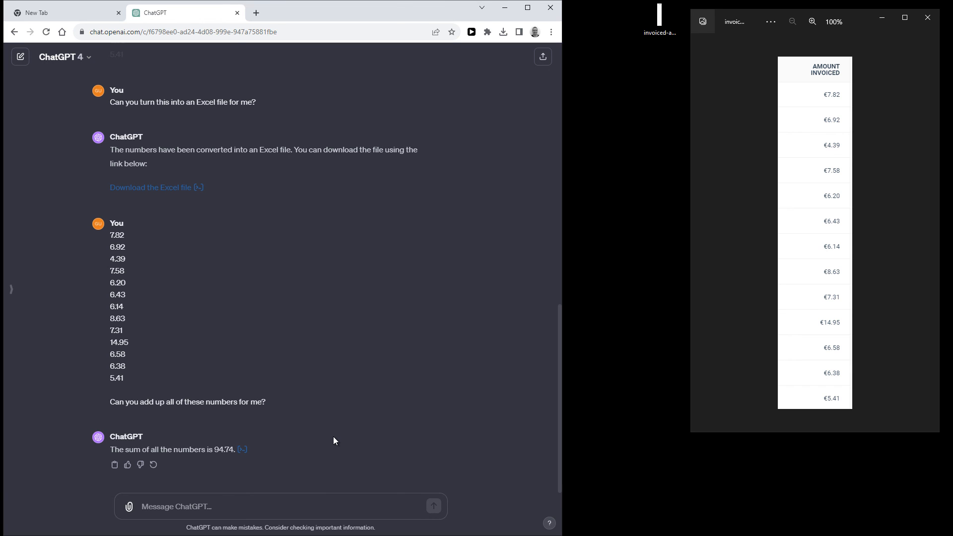